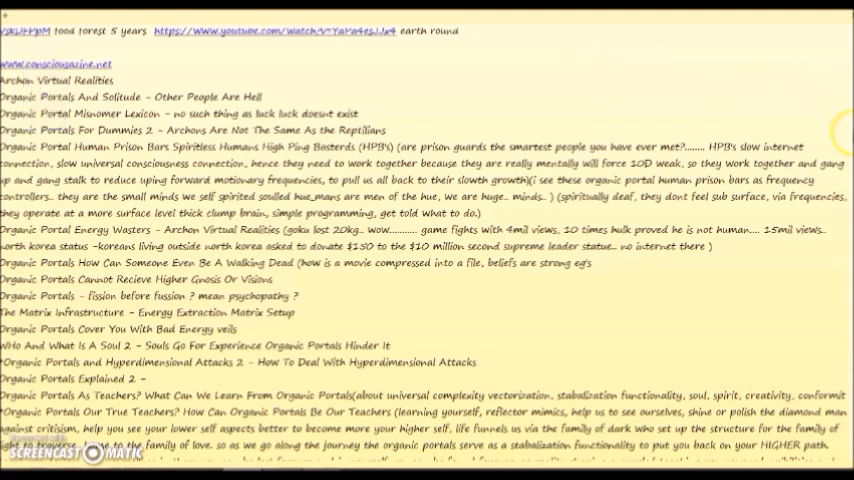
# - Scroll the '$20 million club' YouTube results and reveal the second video's full title
pyautogui.scroll(-3)
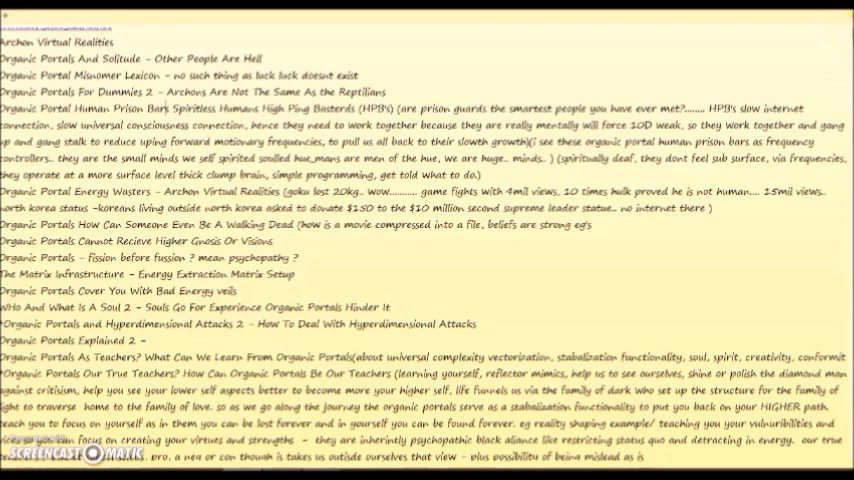
pyautogui.scroll(3)
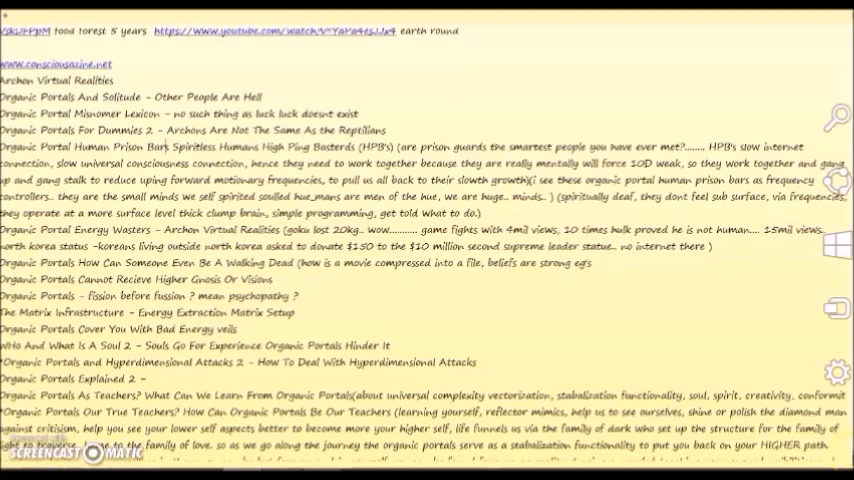
pyautogui.scroll(-3)
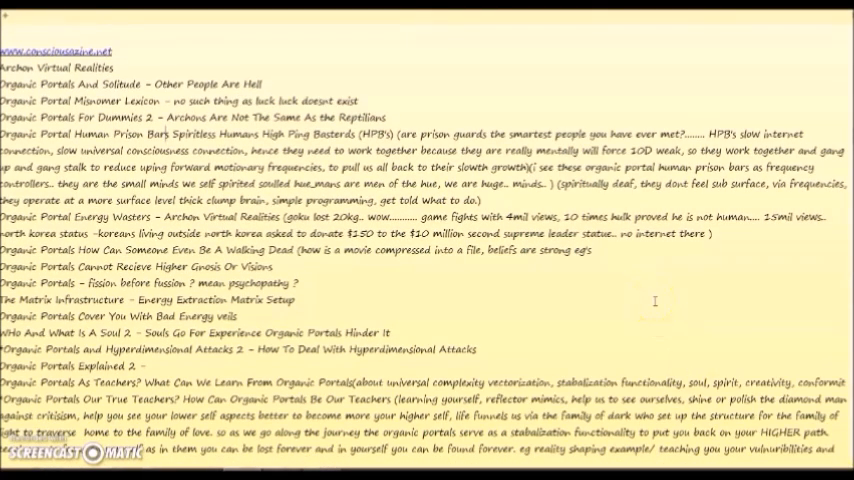
pyautogui.doubleClick(433, 201)
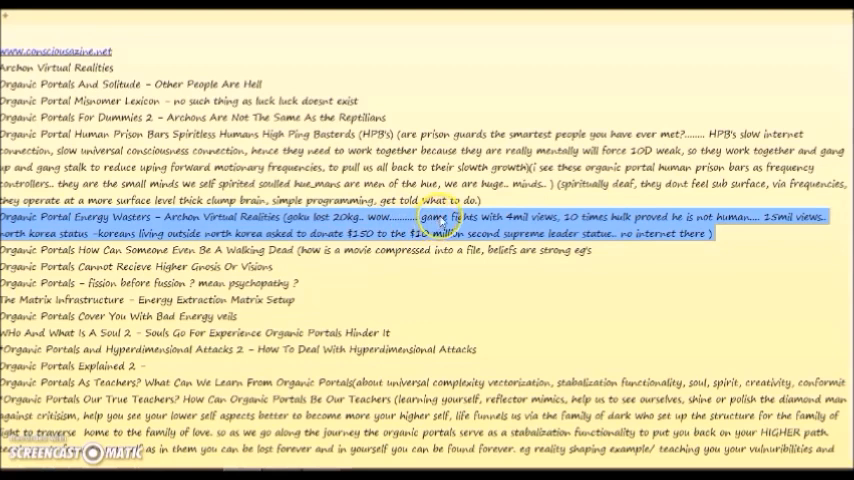
pyautogui.moveTo(527, 222)
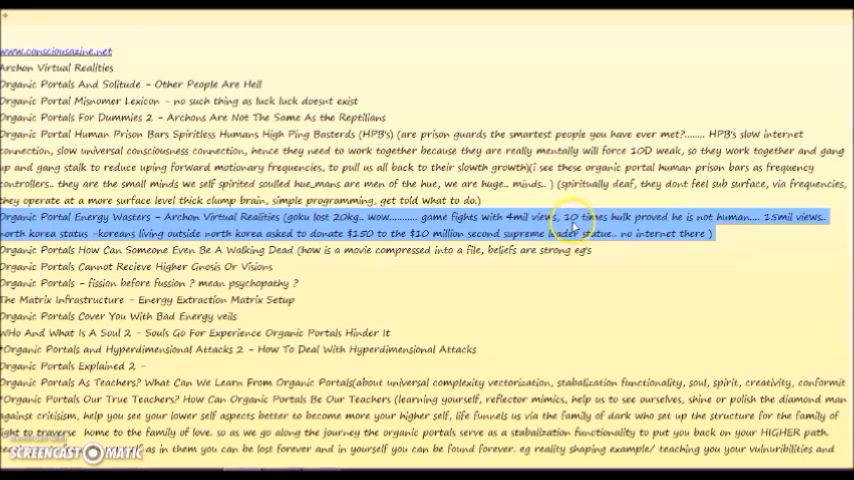
pyautogui.moveTo(663, 224)
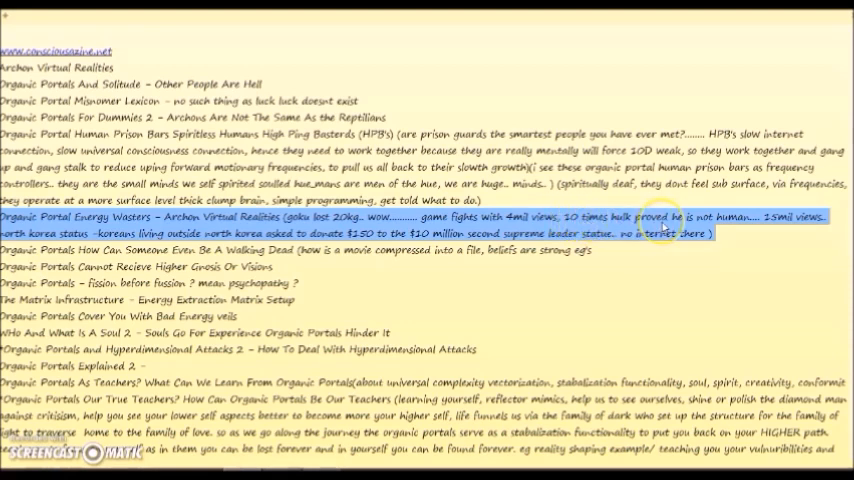
pyautogui.moveTo(748, 226)
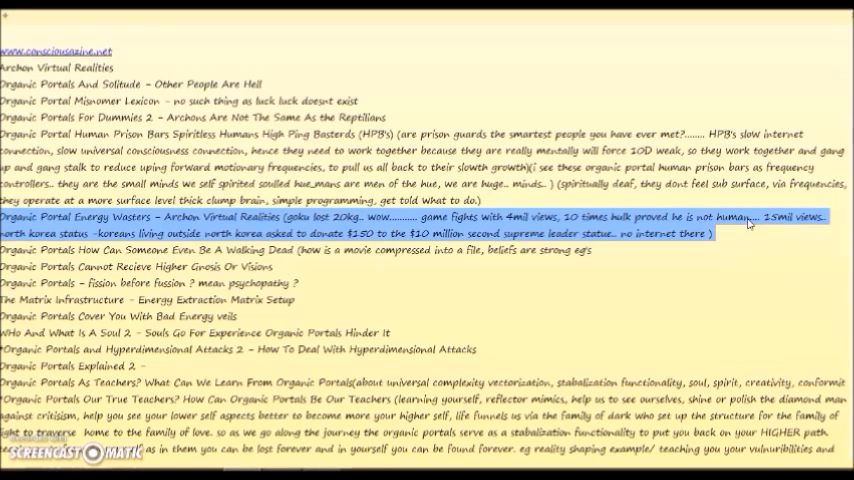
pyautogui.moveTo(791, 225)
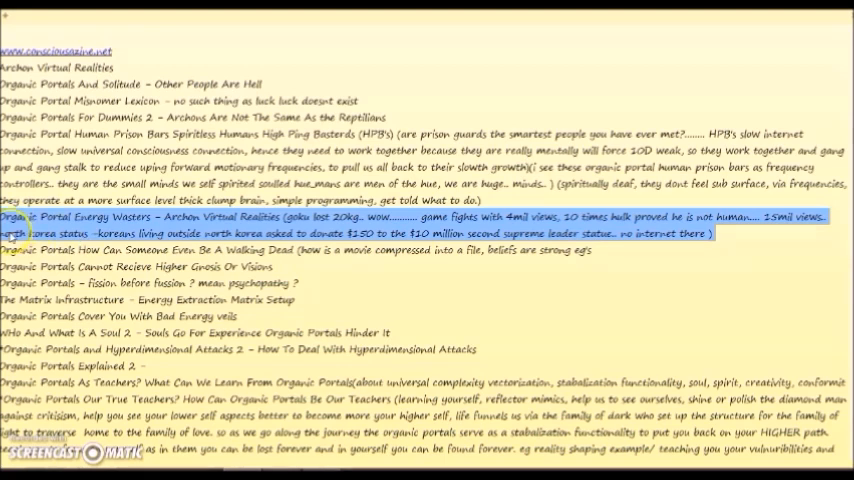
pyautogui.moveTo(80, 240)
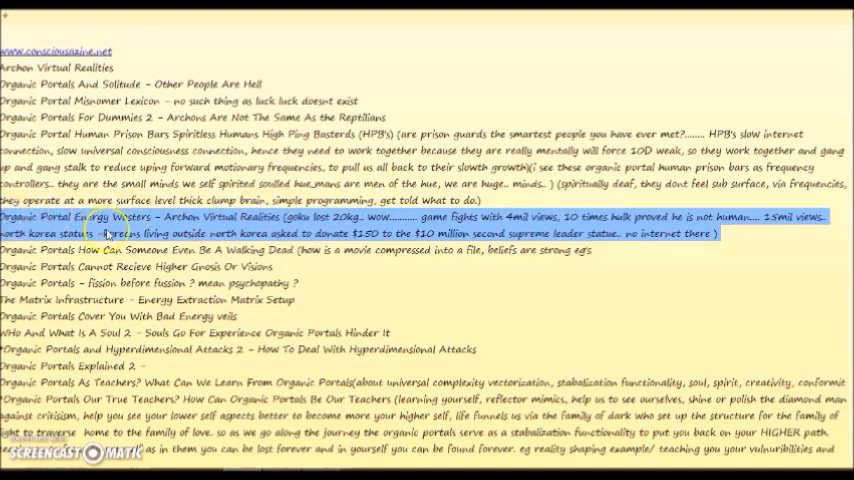
pyautogui.moveTo(256, 230)
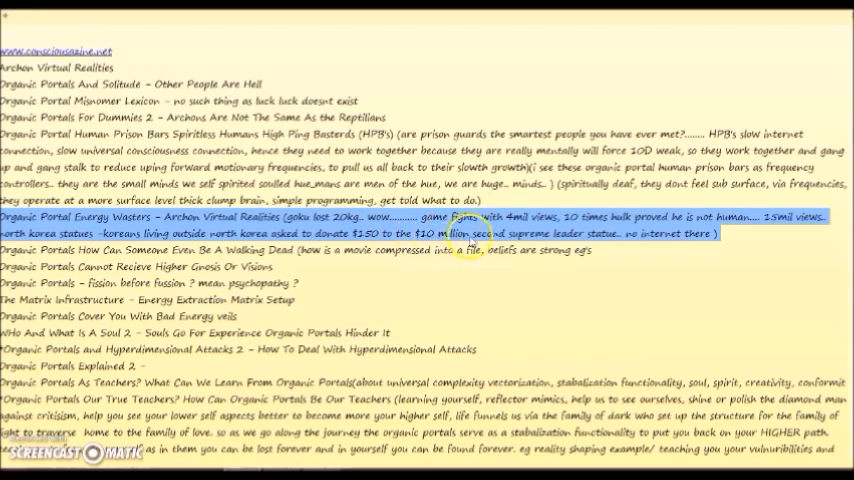
pyautogui.moveTo(505, 242)
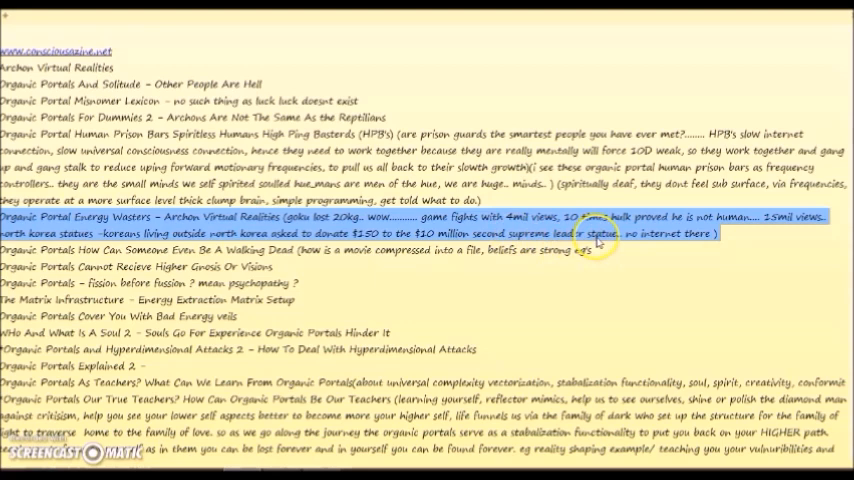
pyautogui.moveTo(690, 237)
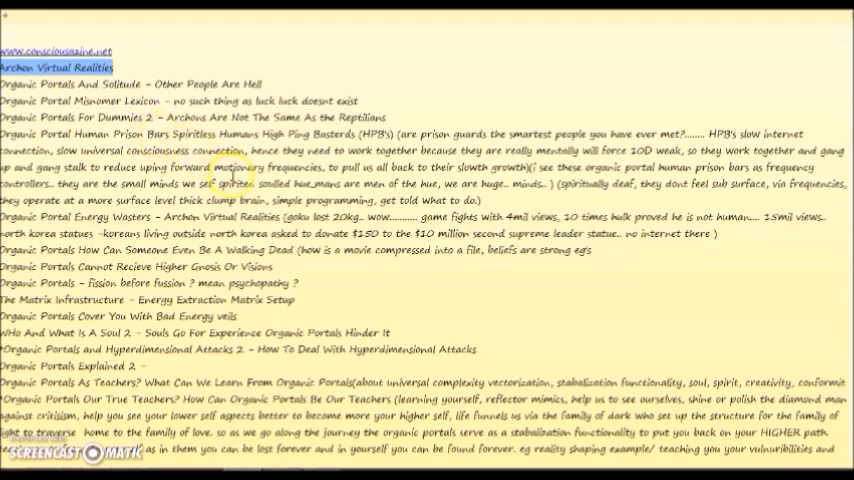
pyautogui.moveTo(290, 217)
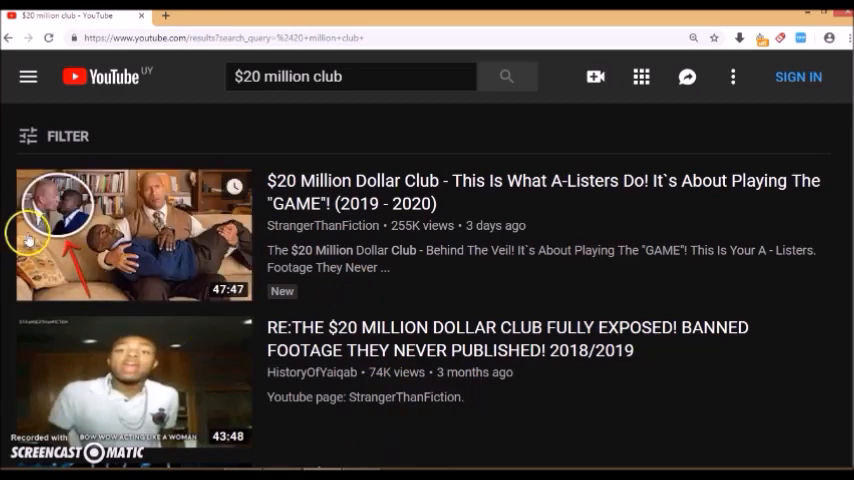
pyautogui.moveTo(356, 352)
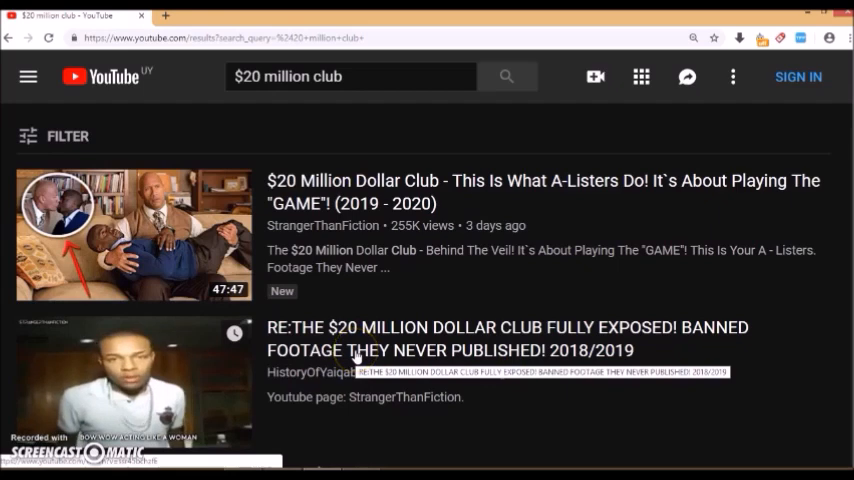